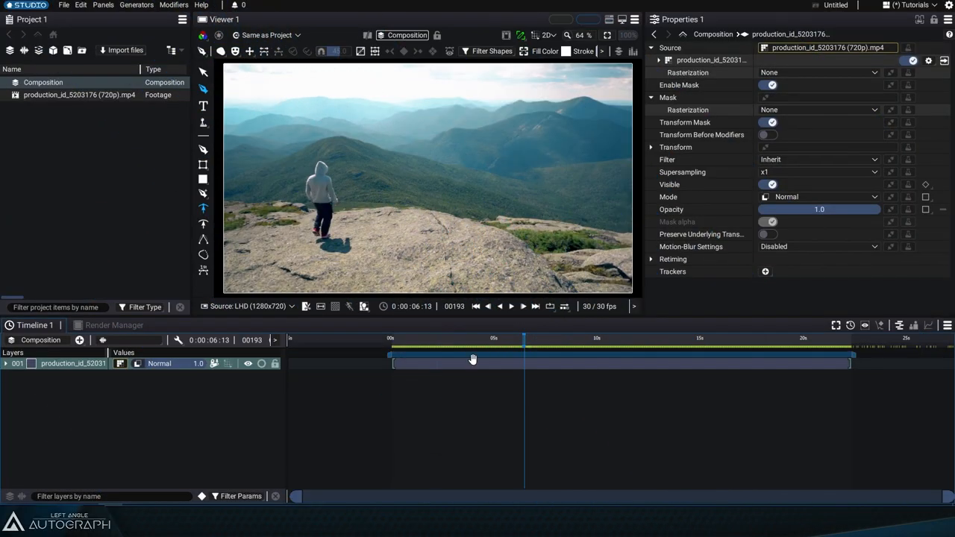
# Expand the Modifiers dropdown for the hiker clip layer in the Properties panel.
pyautogui.click(579, 348)
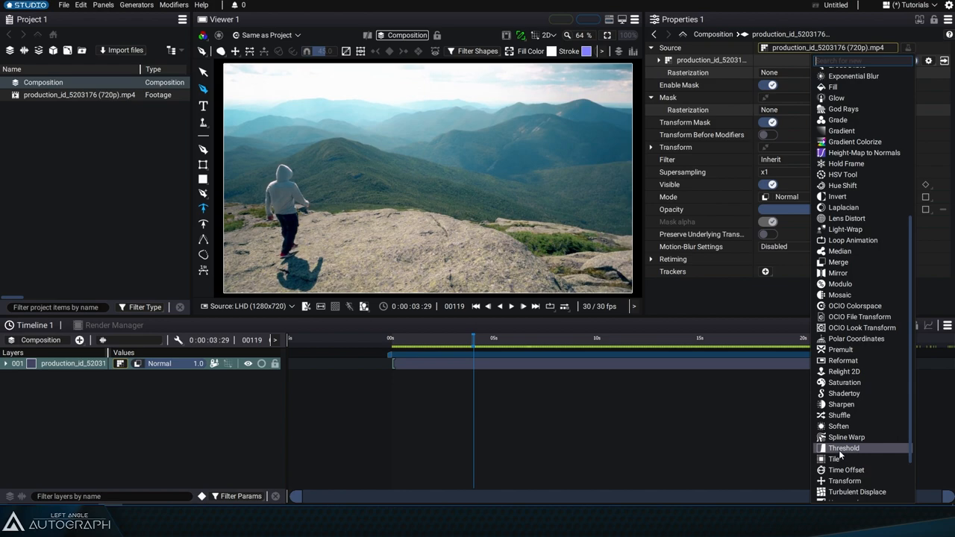
pyautogui.moveTo(842, 405)
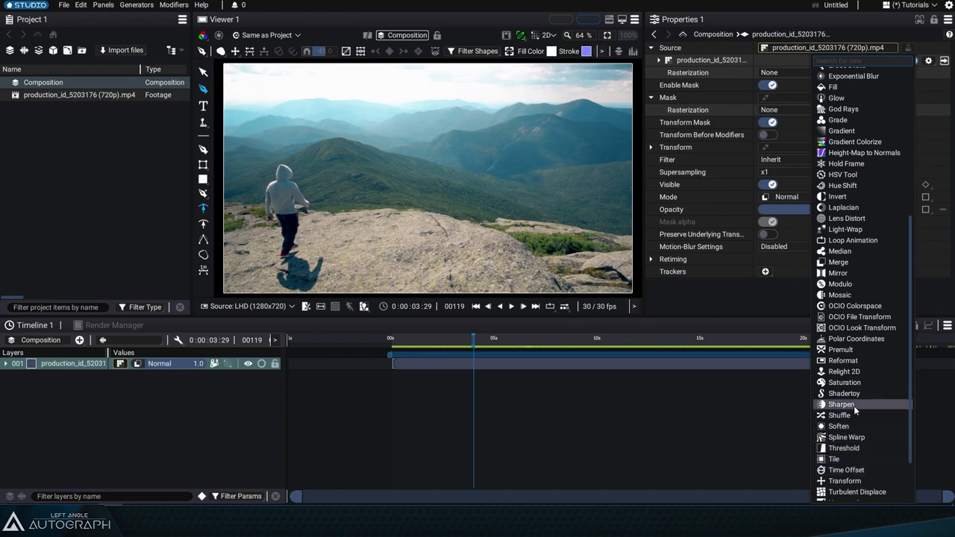
# Add a Sharpen modifier to the clip with Size 6.0 and Amount 1.0.
pyautogui.click(841, 405)
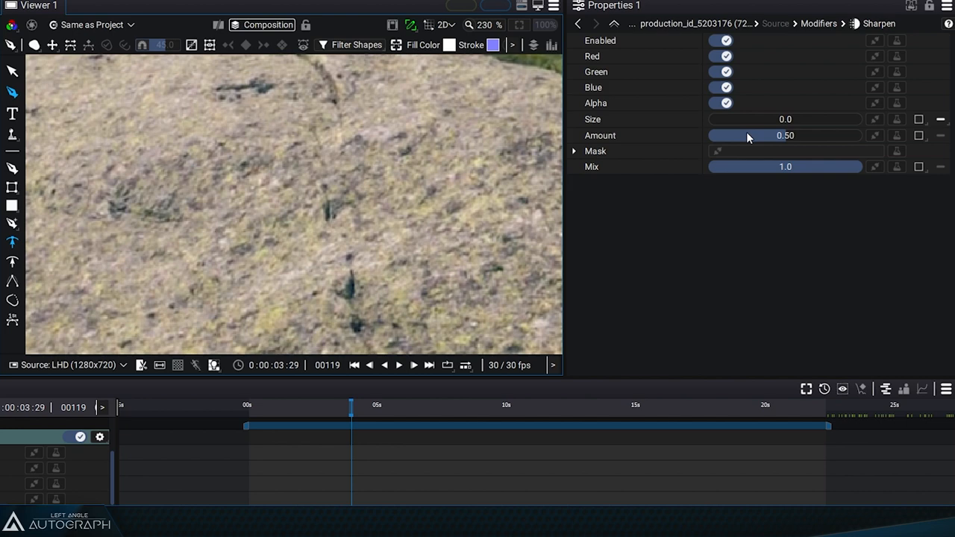
pyautogui.moveTo(316, 206)
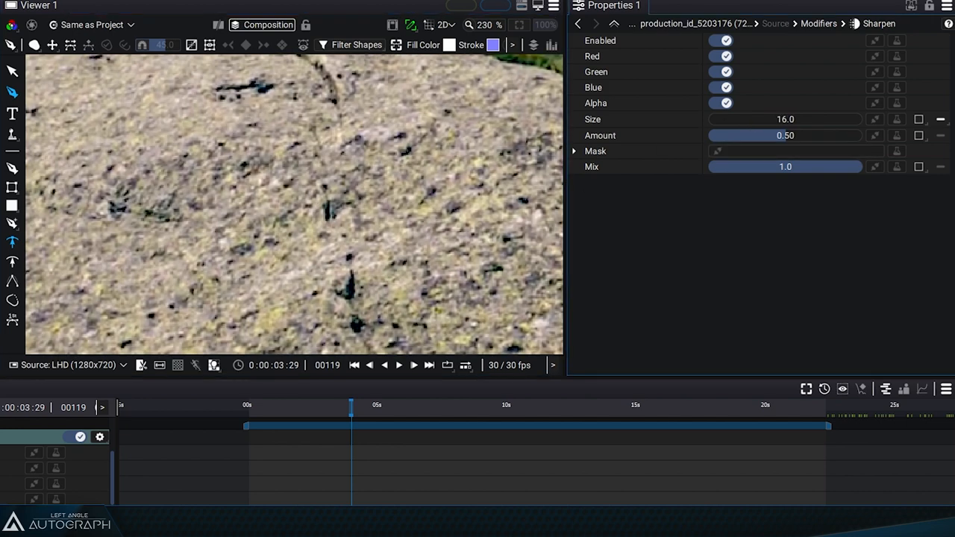
pyautogui.moveTo(785, 119); pyautogui.dragTo(710, 119)
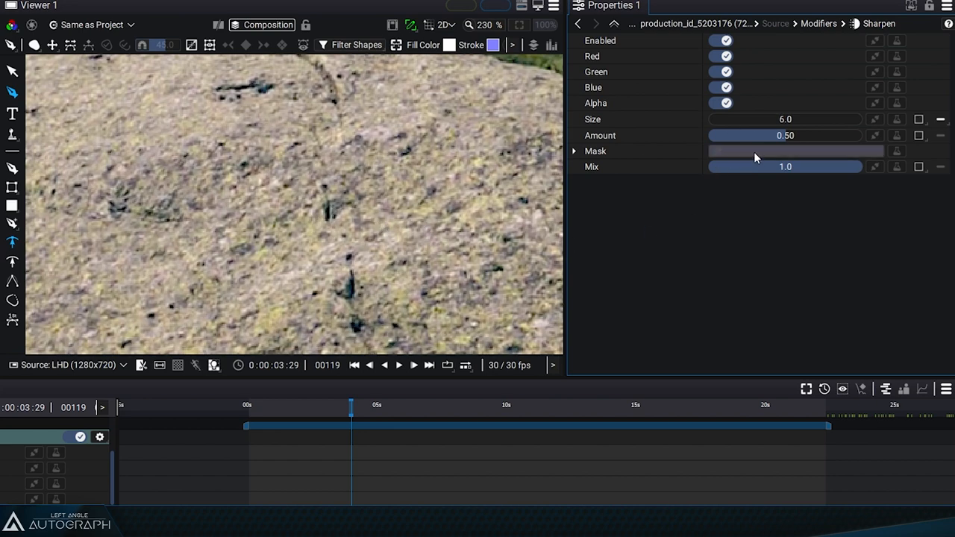
pyautogui.moveTo(785, 134); pyautogui.dragTo(710, 135)
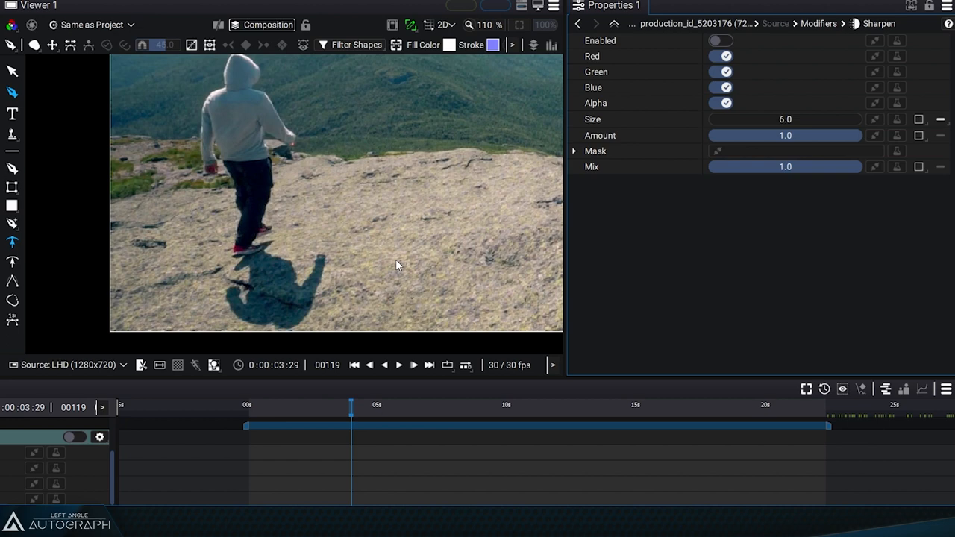
# Toggle Sharpen on and off to compare, leave it enabled, and start a shape mask.
pyautogui.click(720, 40)
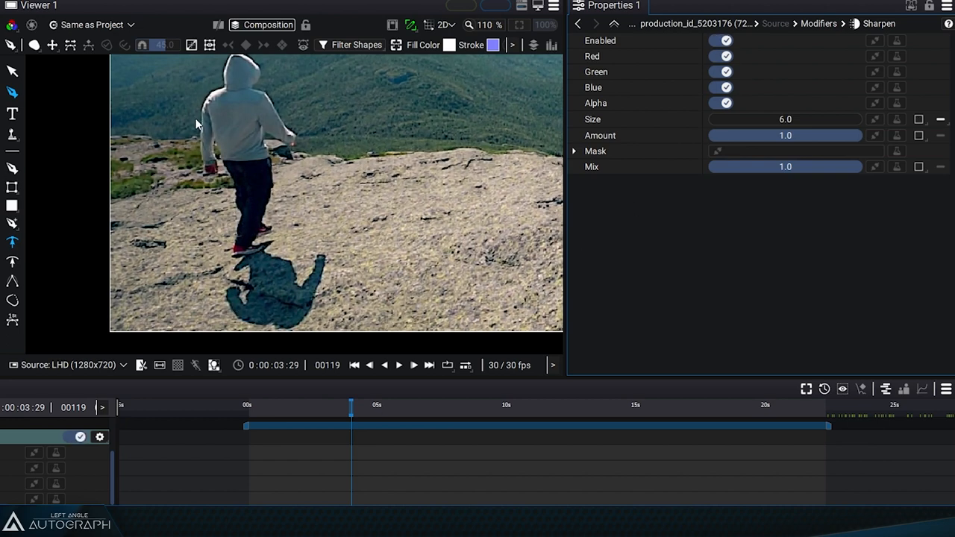
pyautogui.click(723, 40)
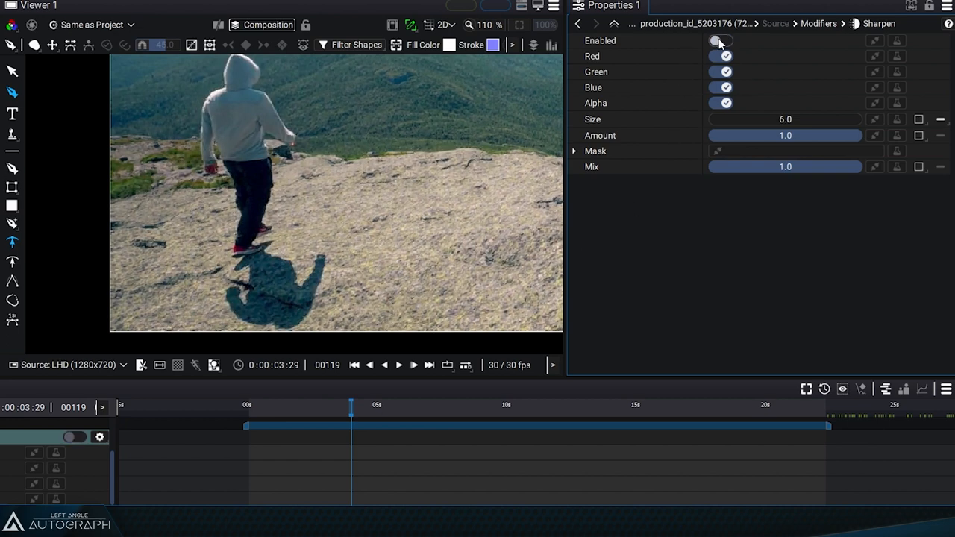
pyautogui.click(722, 41)
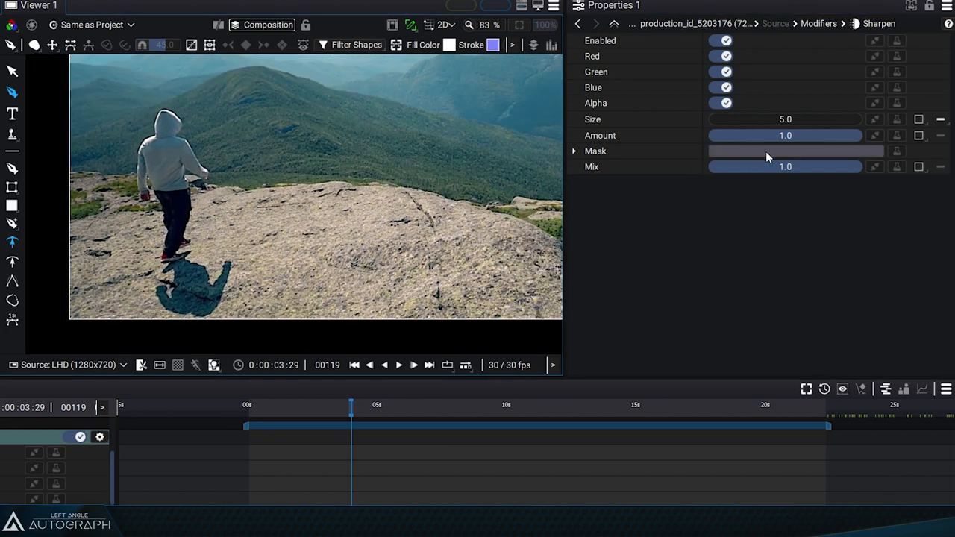
pyautogui.click(596, 151)
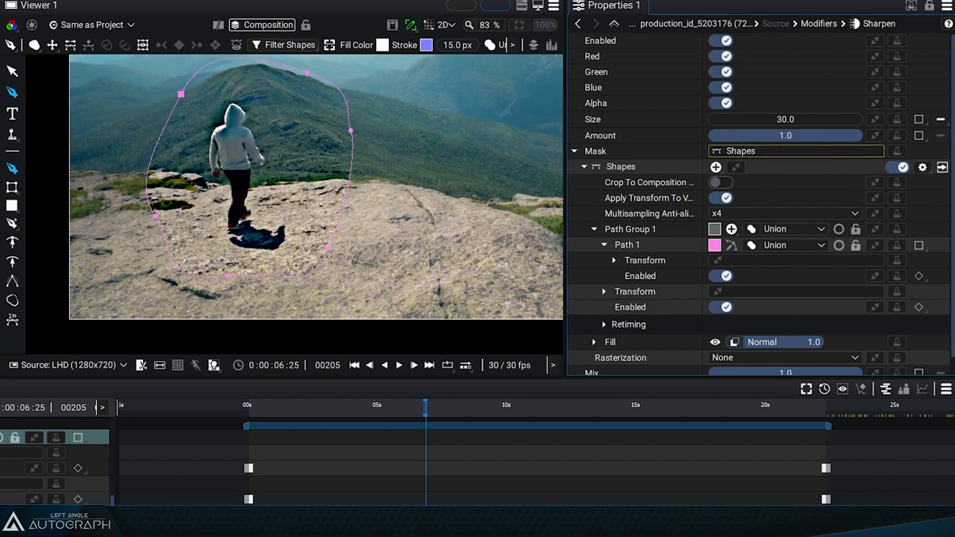
# Scrub the timeline to an earlier frame to check the hiker mask.
pyautogui.click(312, 415)
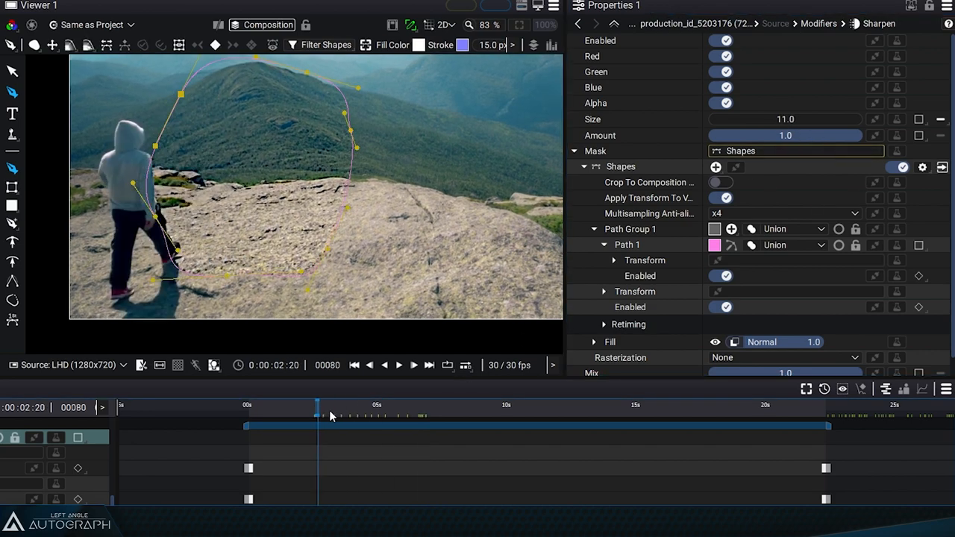